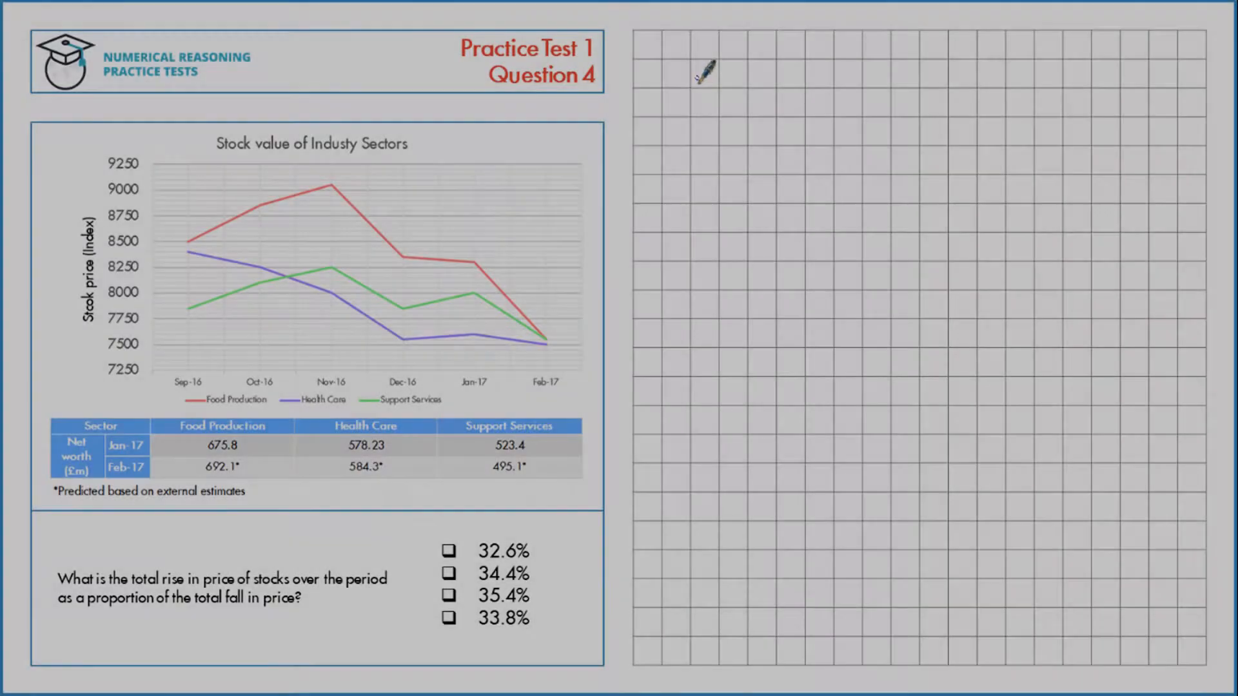
pyautogui.moveTo(683, 118)
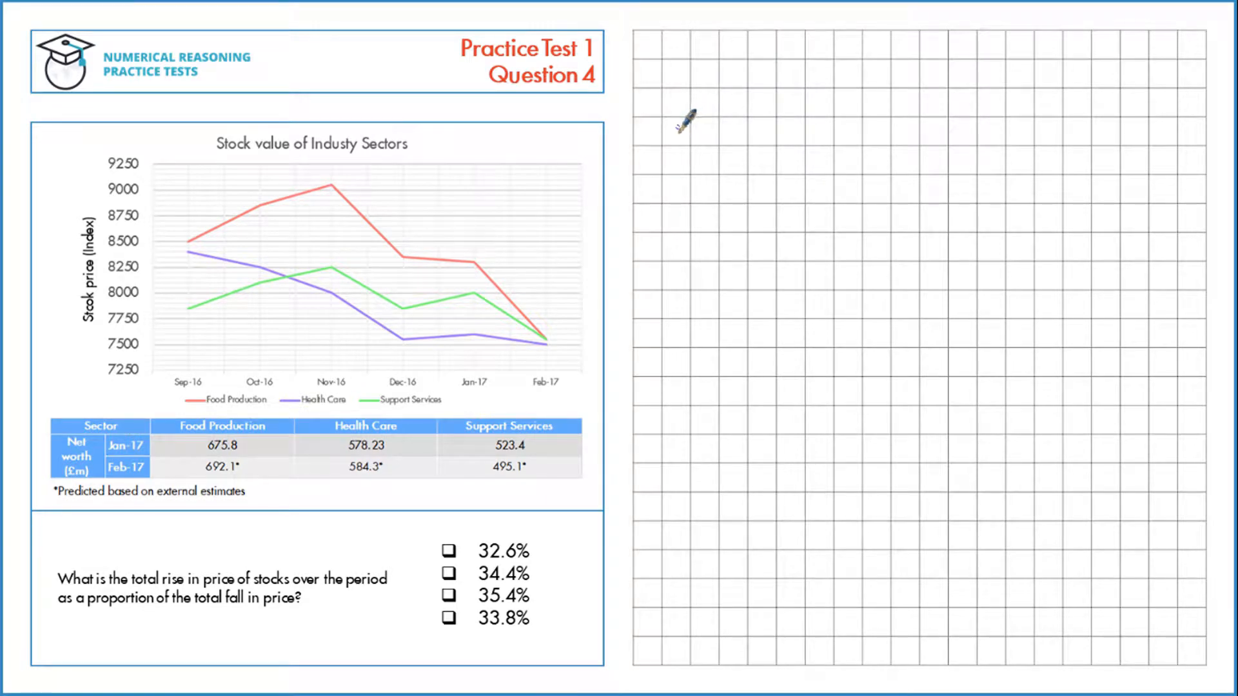
pyautogui.moveTo(707, 129)
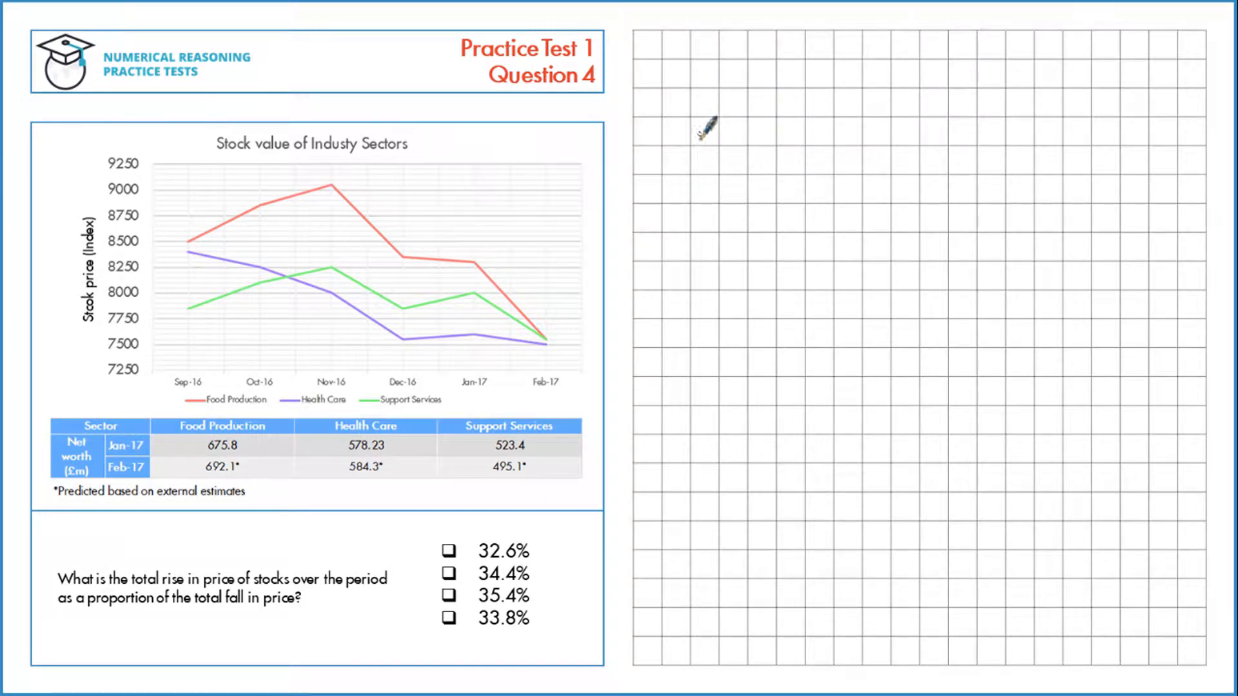
pyautogui.moveTo(731, 115)
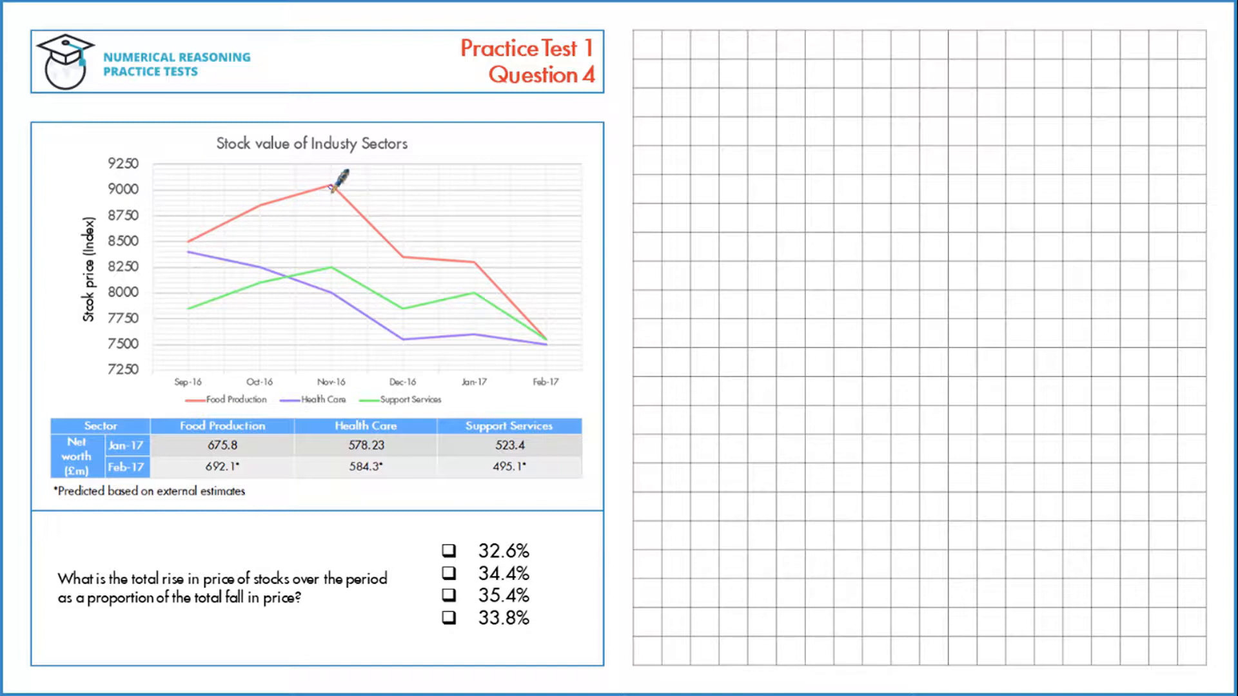
pyautogui.moveTo(363, 272)
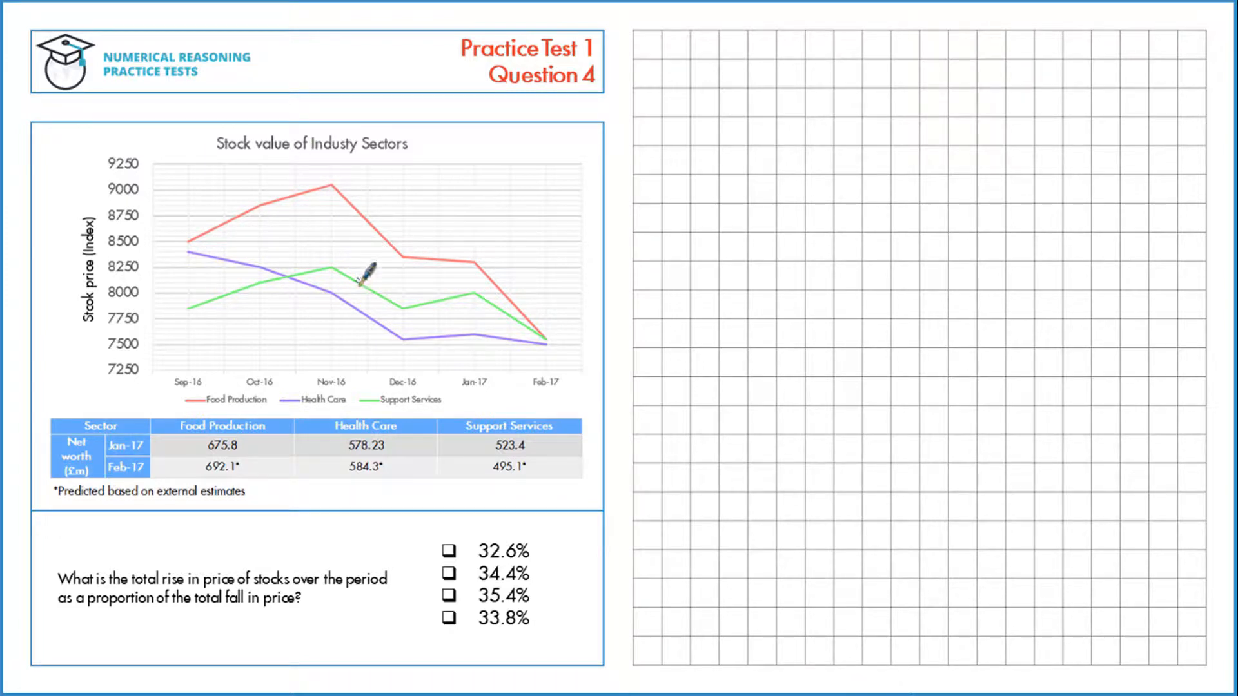
pyautogui.moveTo(648, 46)
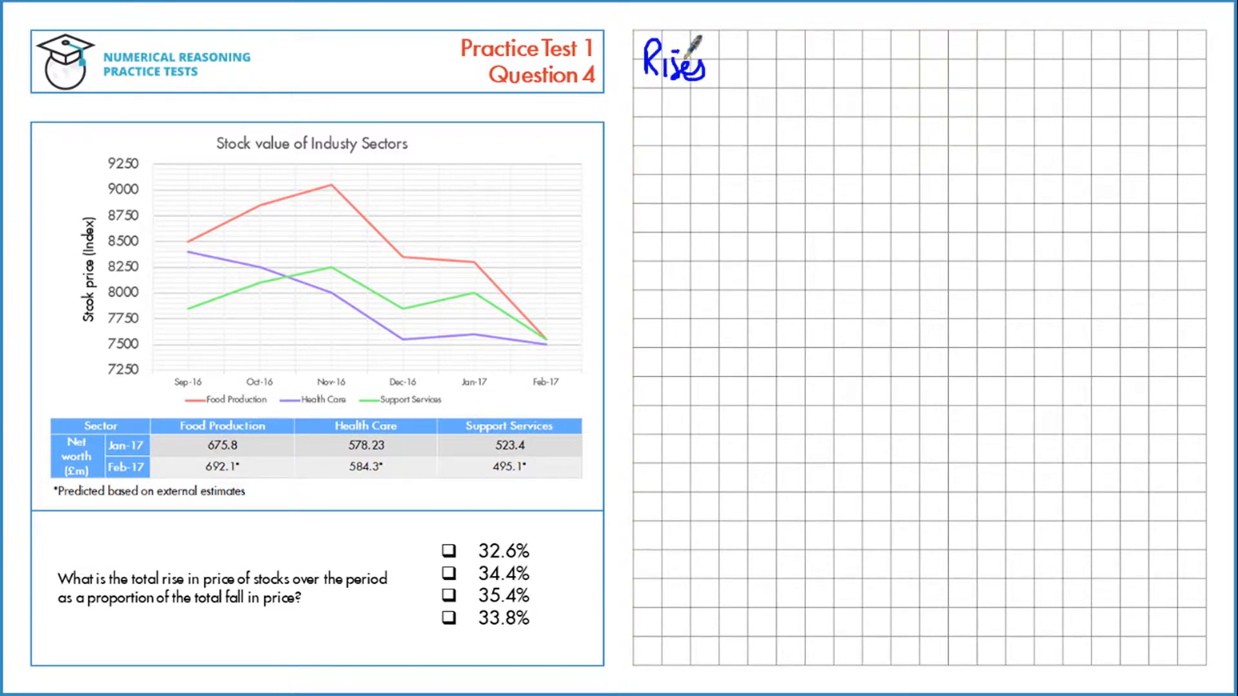
pyautogui.write(': 1150')
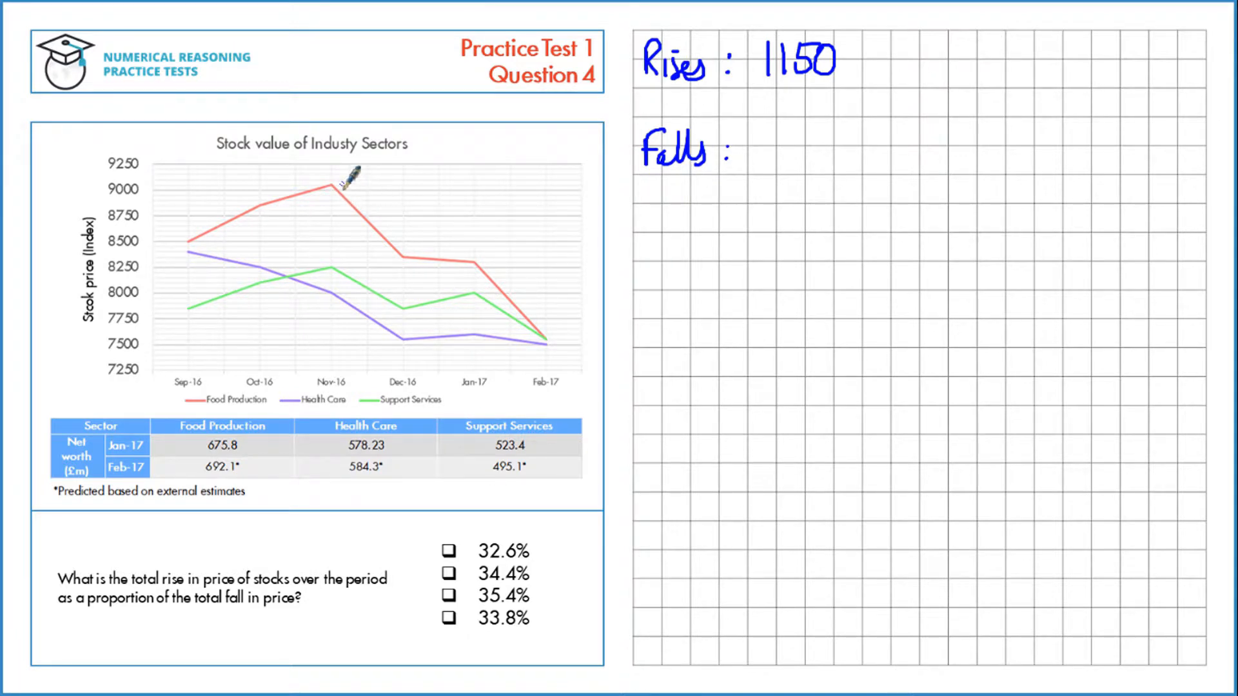
pyautogui.moveTo(415, 245)
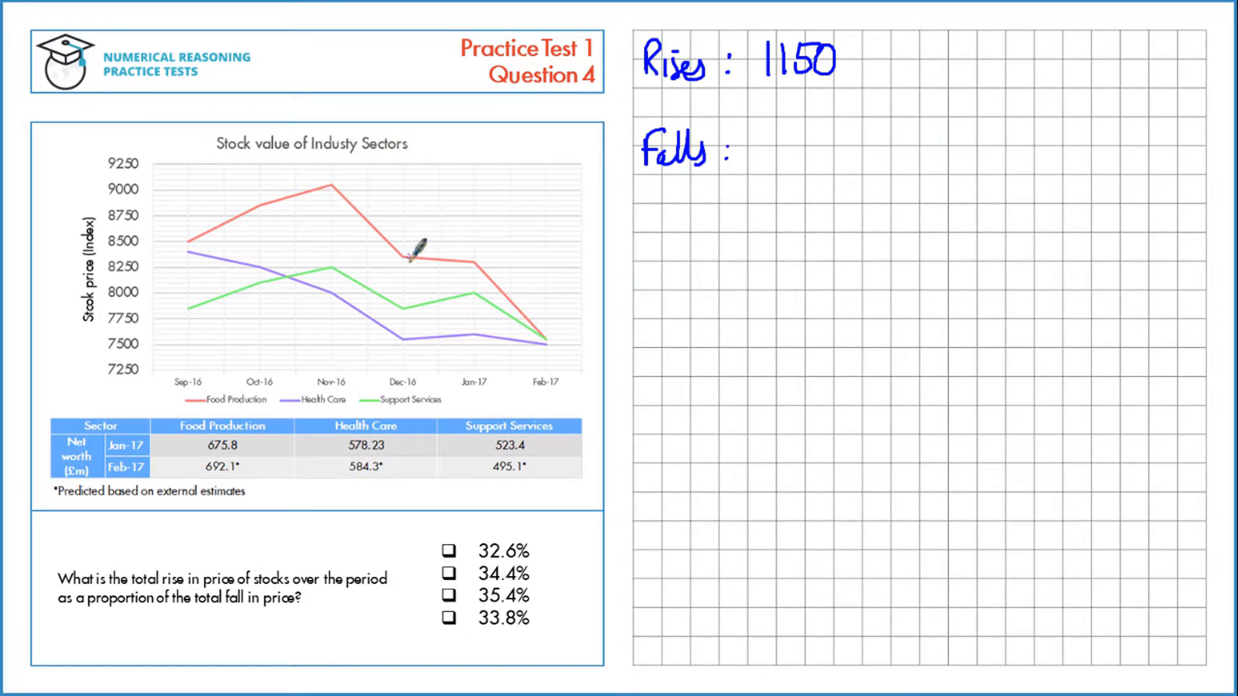
pyautogui.moveTo(361, 196)
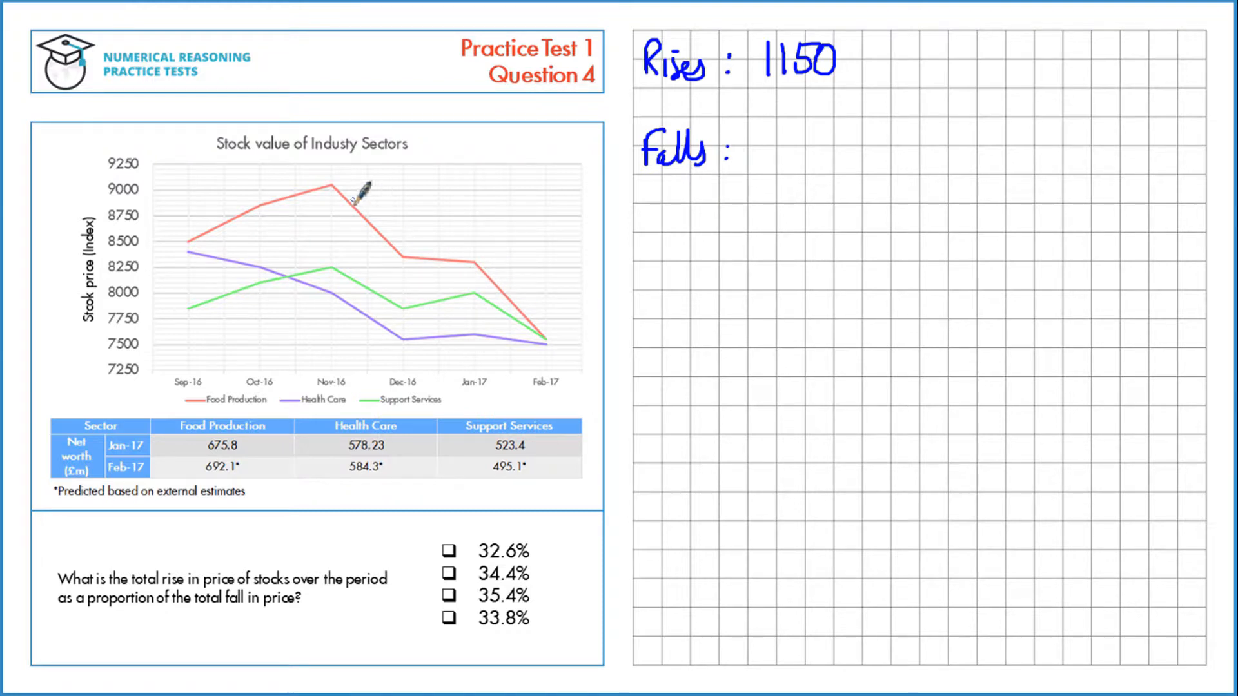
pyautogui.moveTo(450, 308)
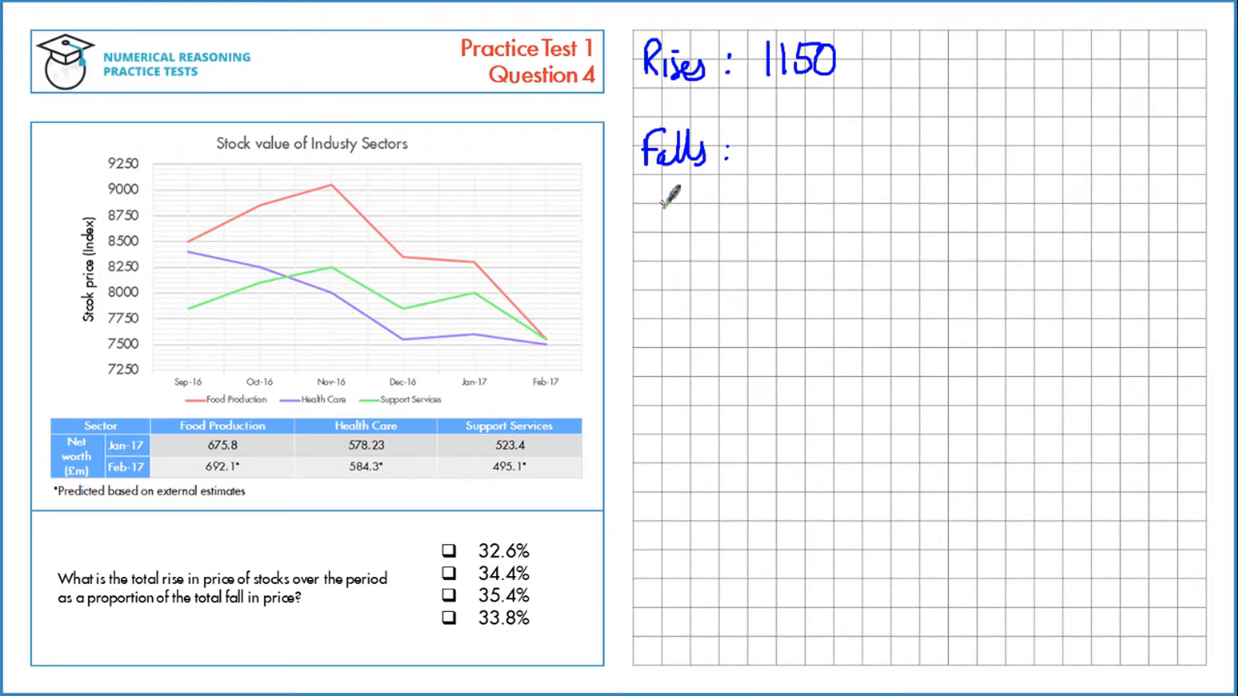
pyautogui.write('3')
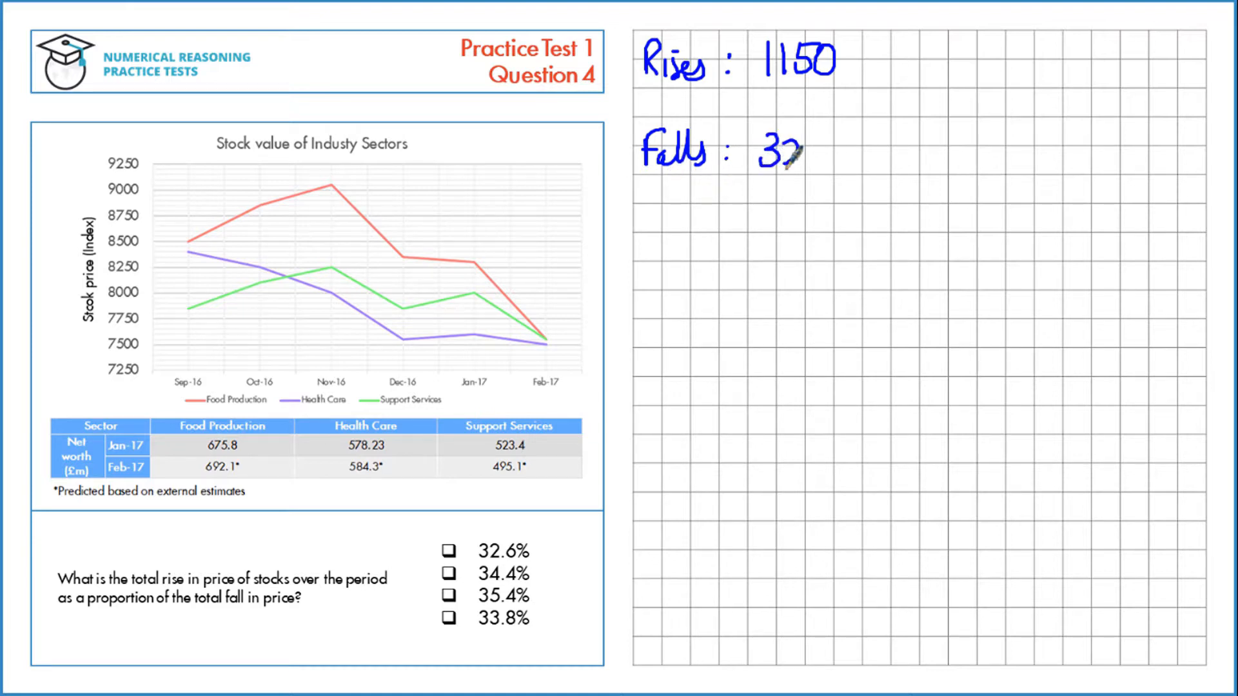
pyautogui.write('250')
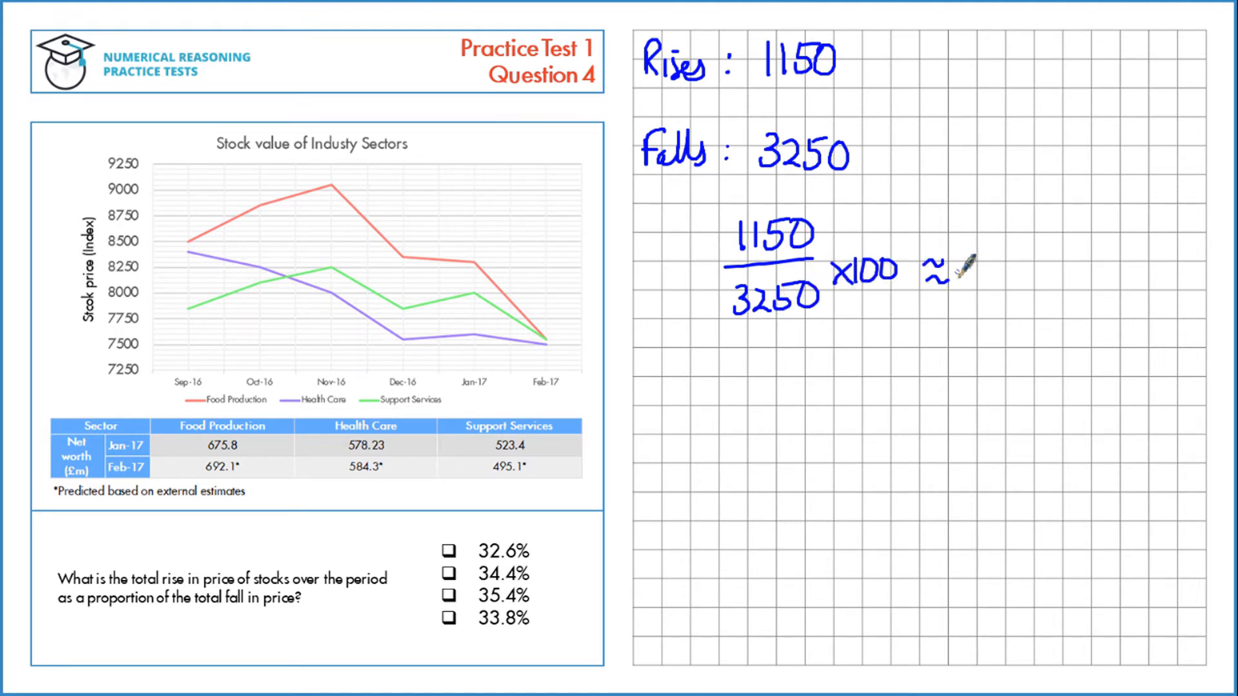
pyautogui.write('3')
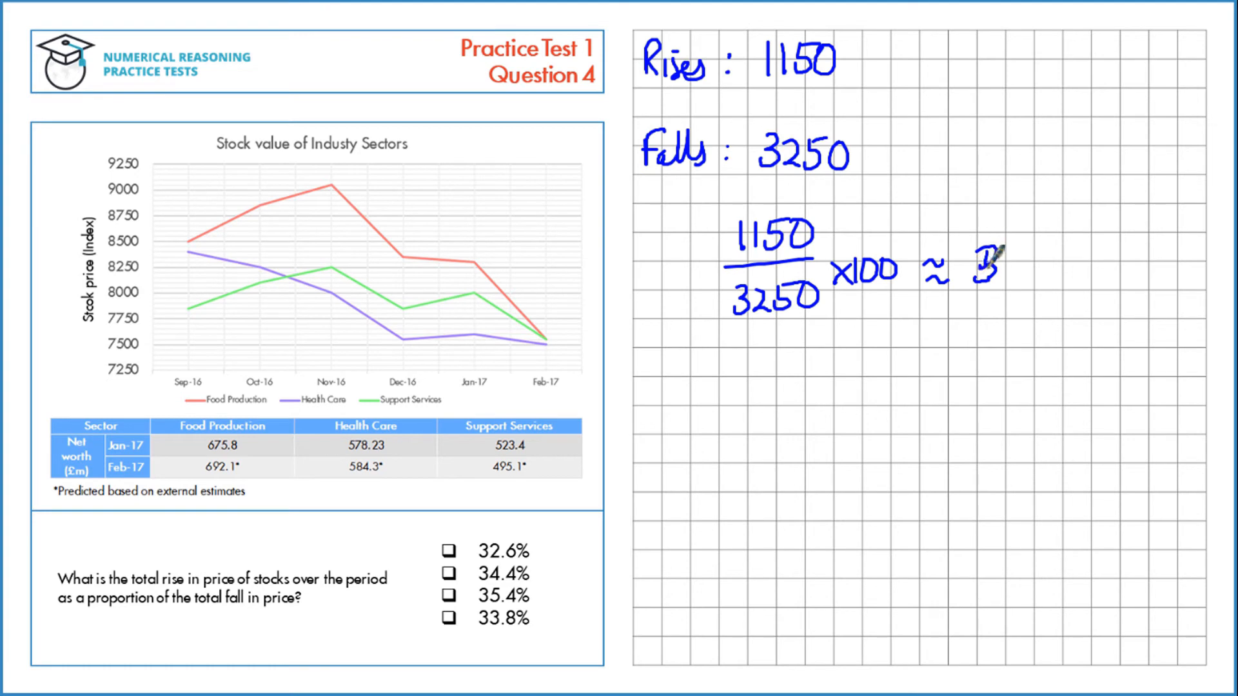
pyautogui.write('5.4')
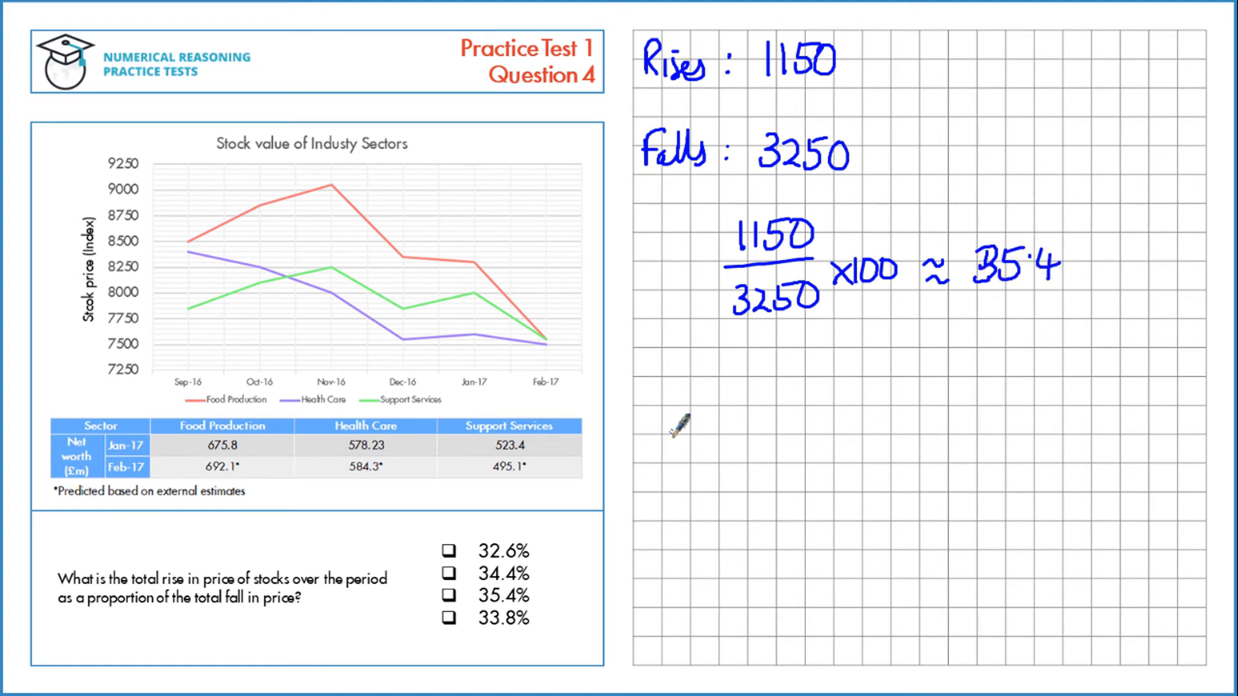